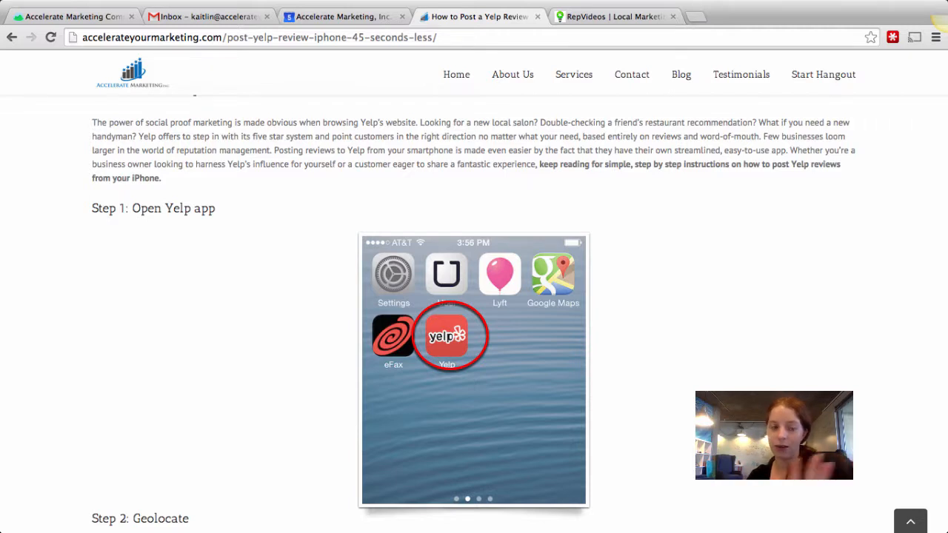
scroll(down, 3)
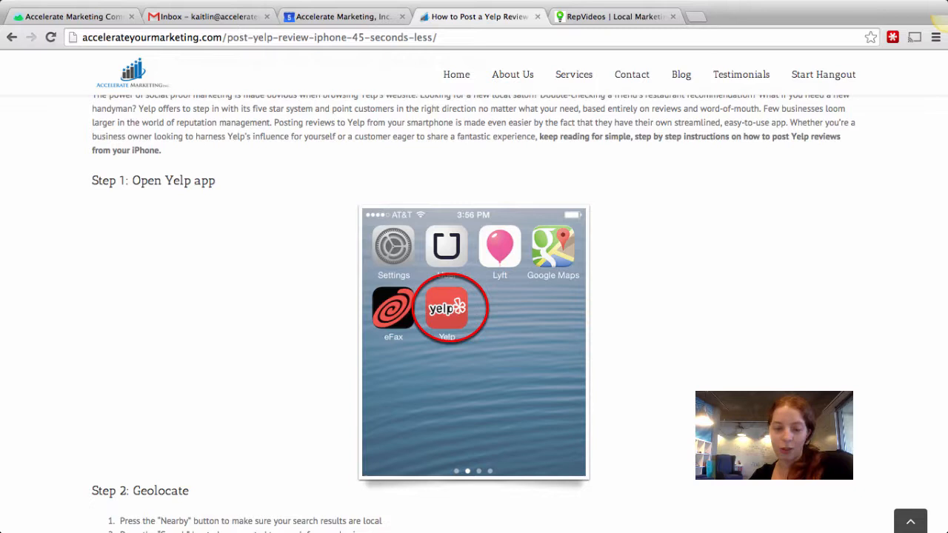
scroll(down, 3)
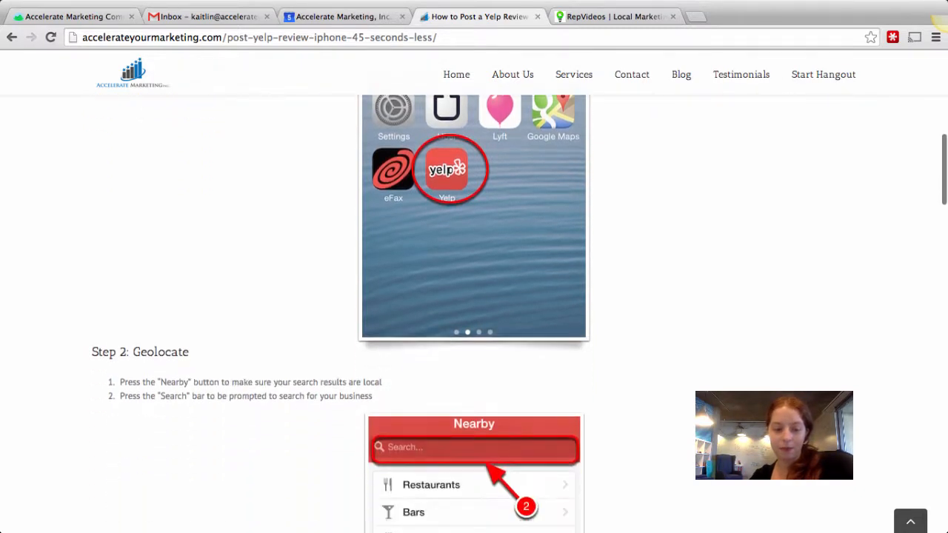
scroll(down, 3)
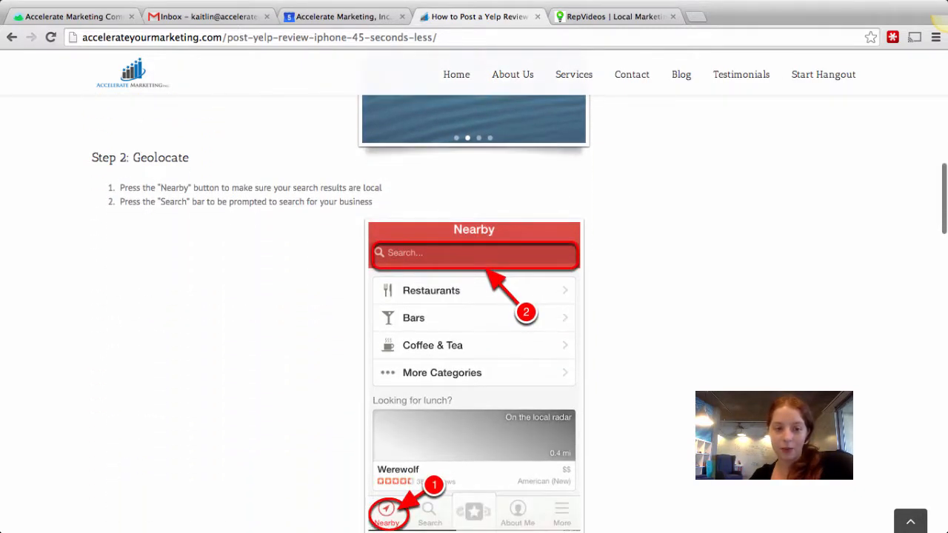
scroll(down, 3)
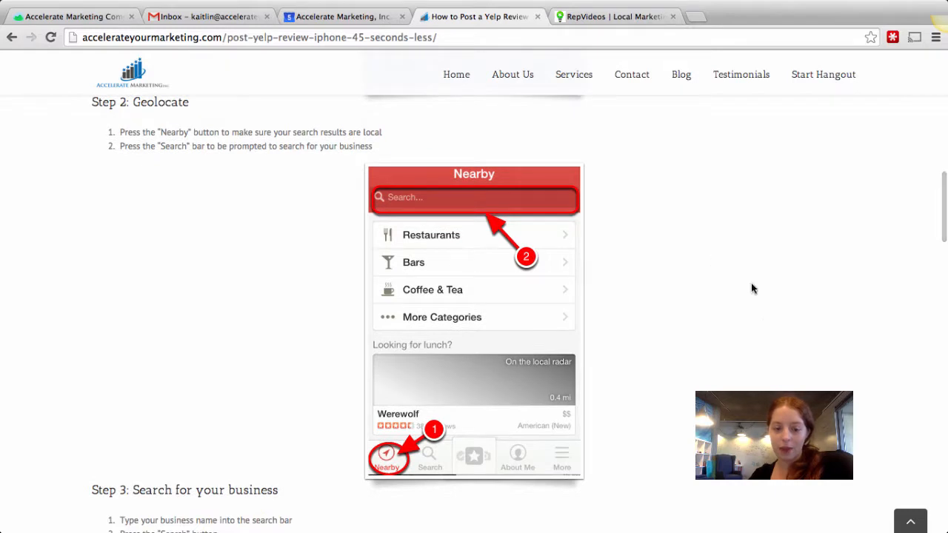
mouse_move(376, 461)
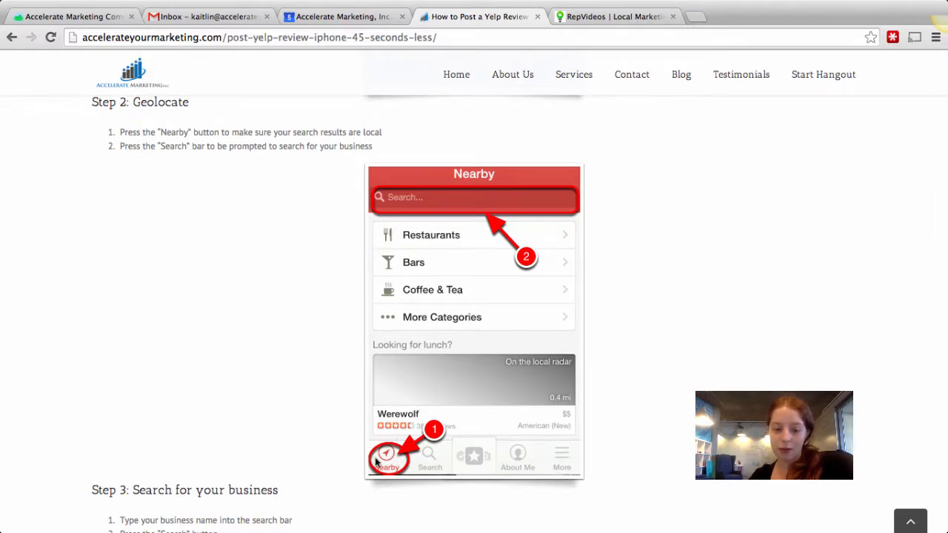
mouse_move(594, 290)
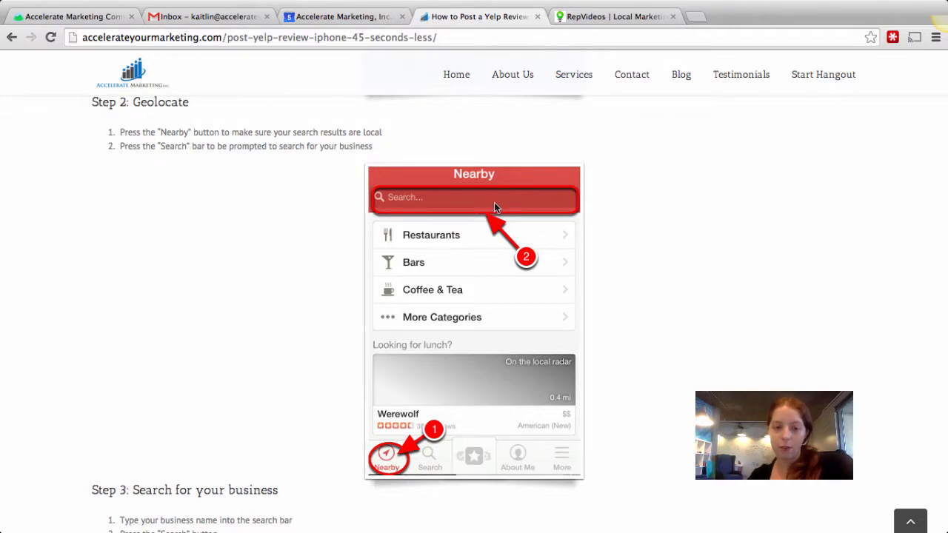
mouse_move(620, 231)
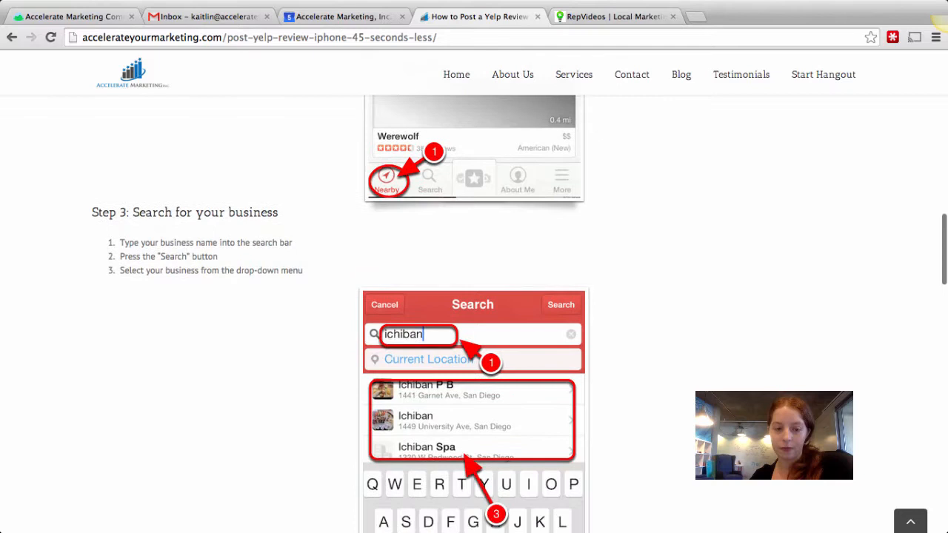
scroll(down, 3)
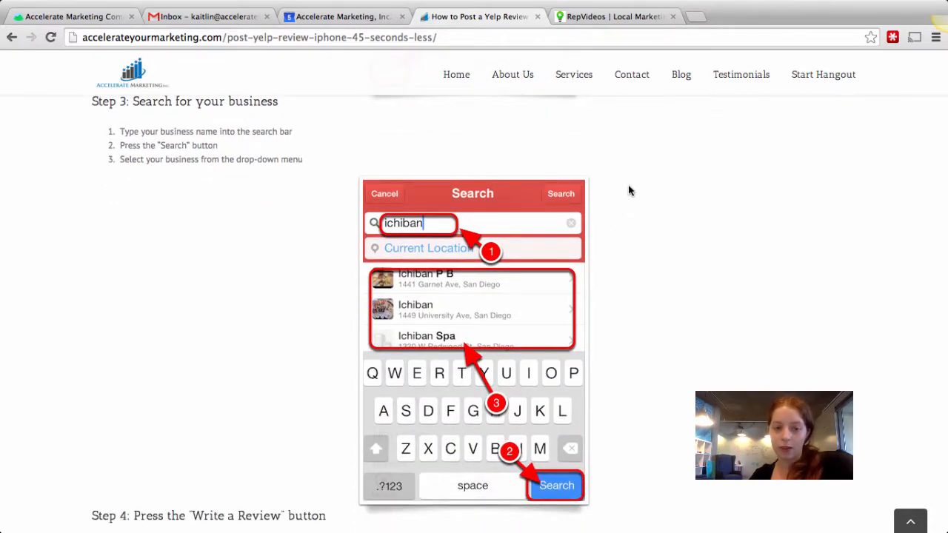
mouse_move(499, 229)
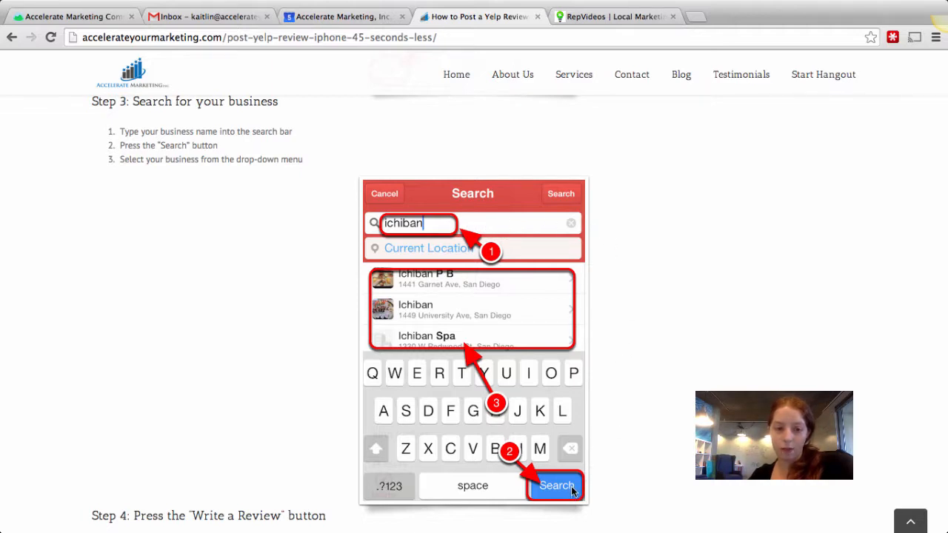
mouse_move(517, 306)
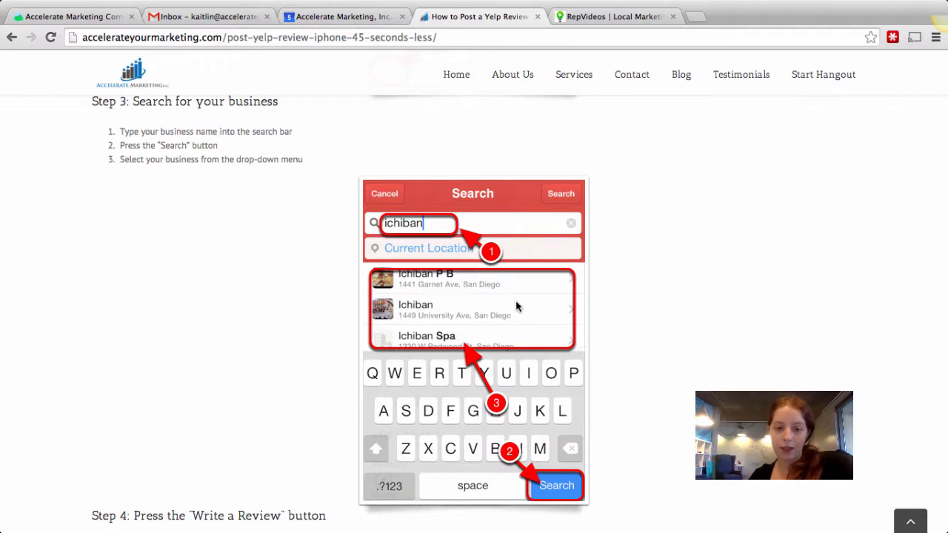
mouse_move(560, 290)
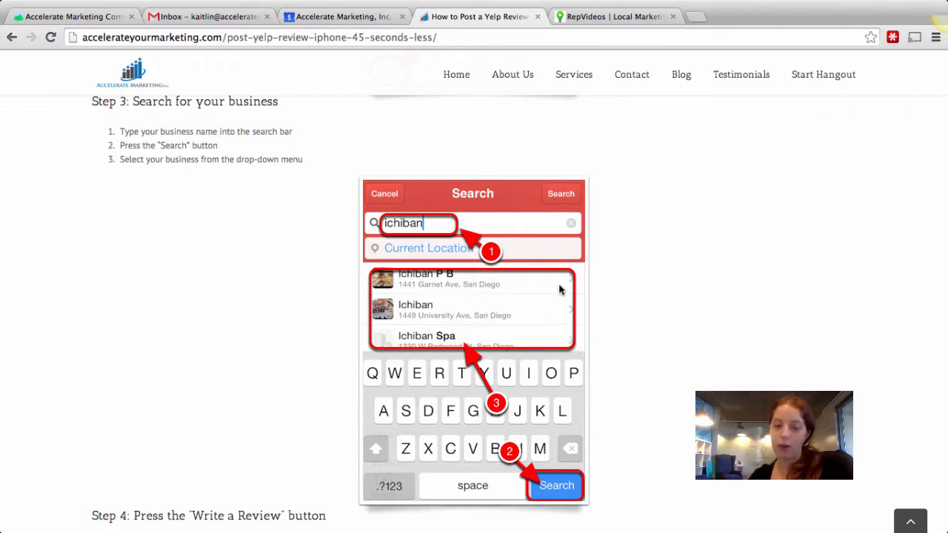
mouse_move(481, 302)
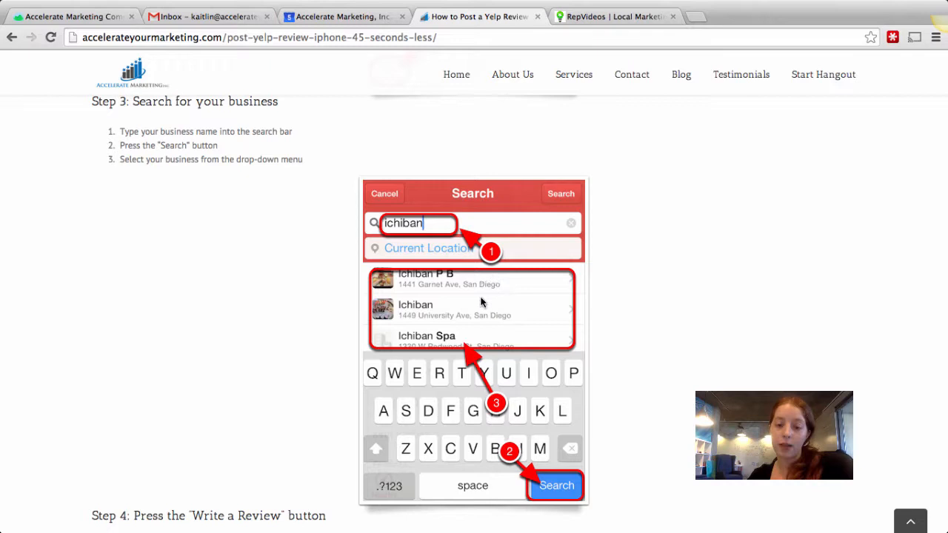
mouse_move(483, 324)
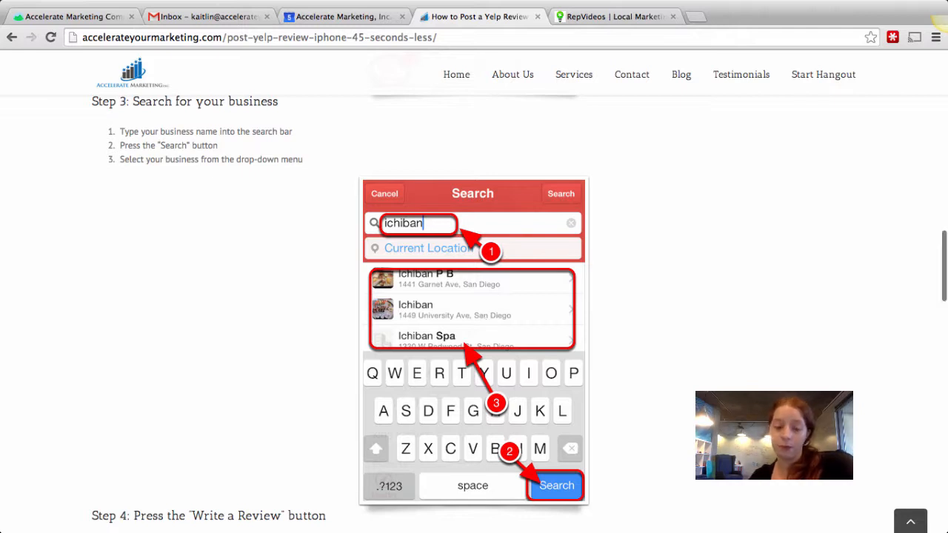
scroll(down, 3)
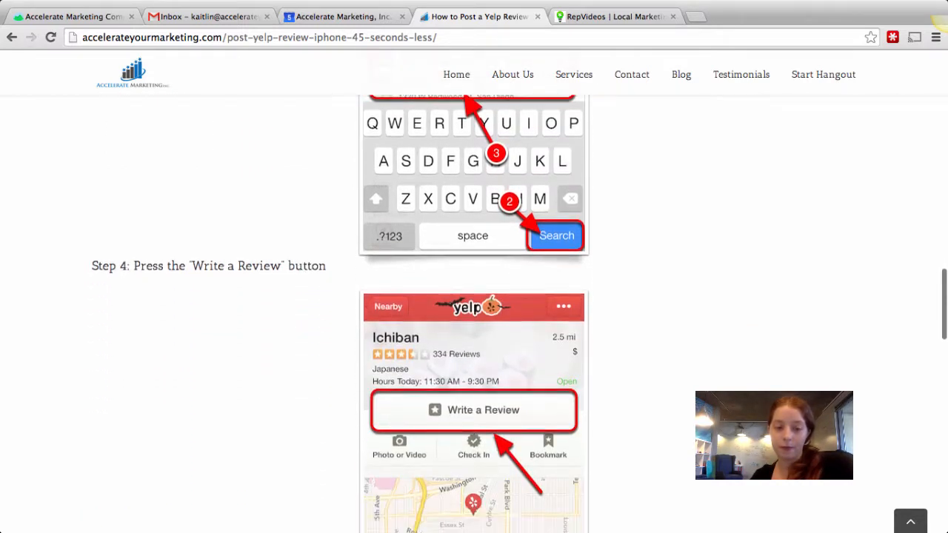
scroll(down, 3)
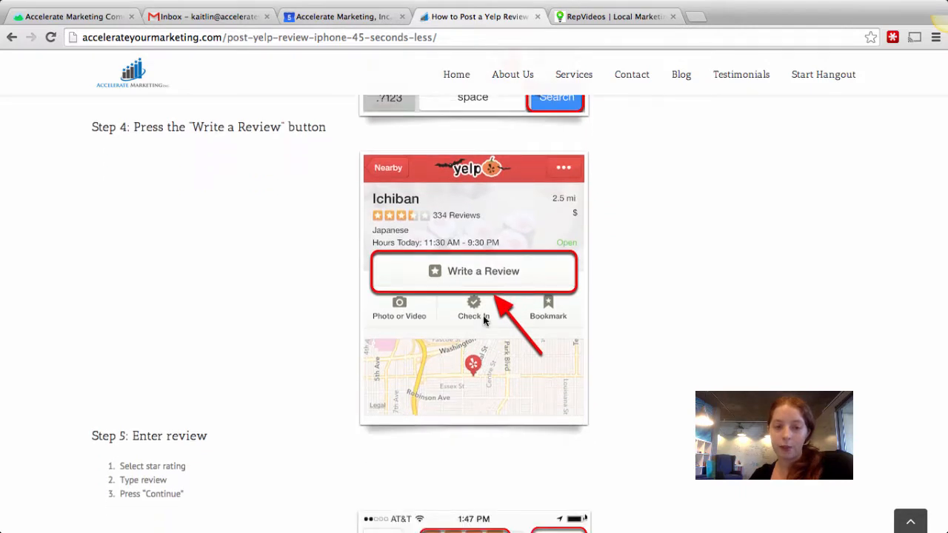
mouse_move(526, 277)
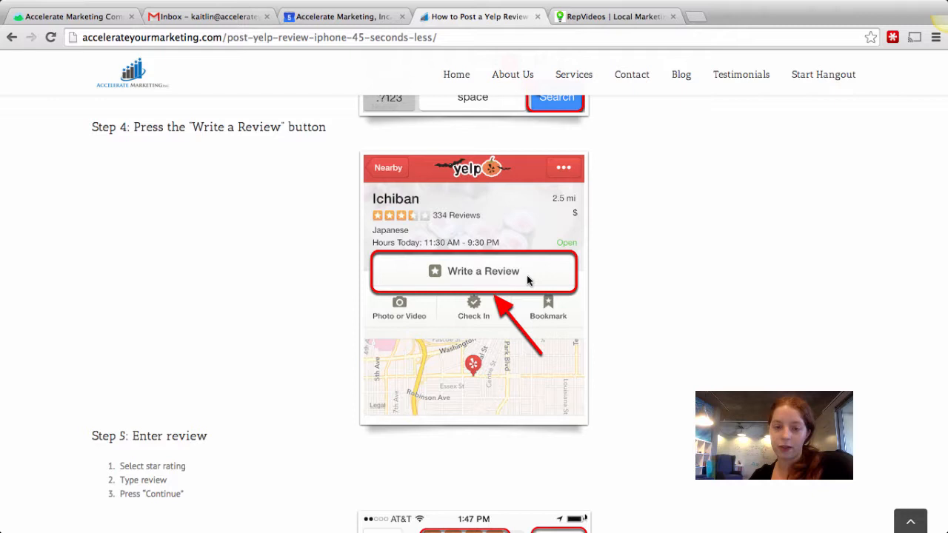
mouse_move(618, 287)
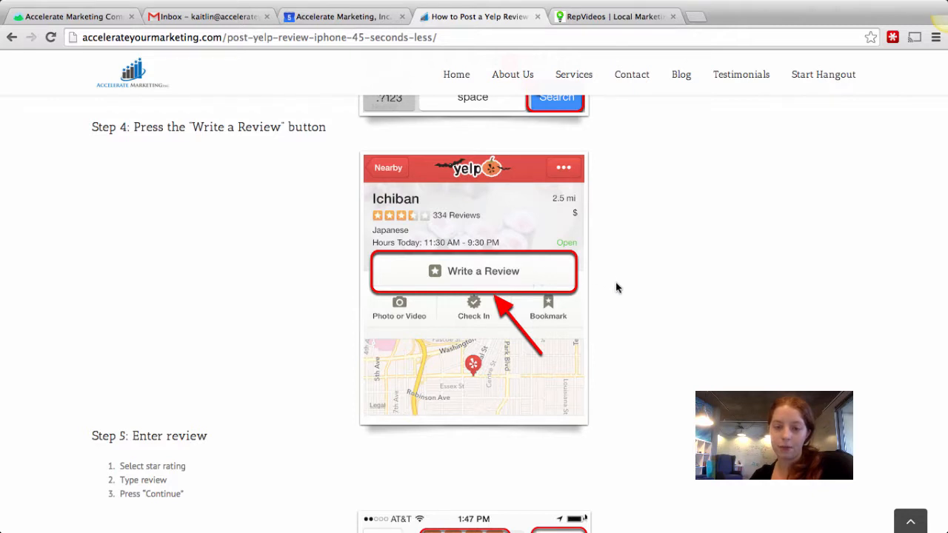
scroll(down, 3)
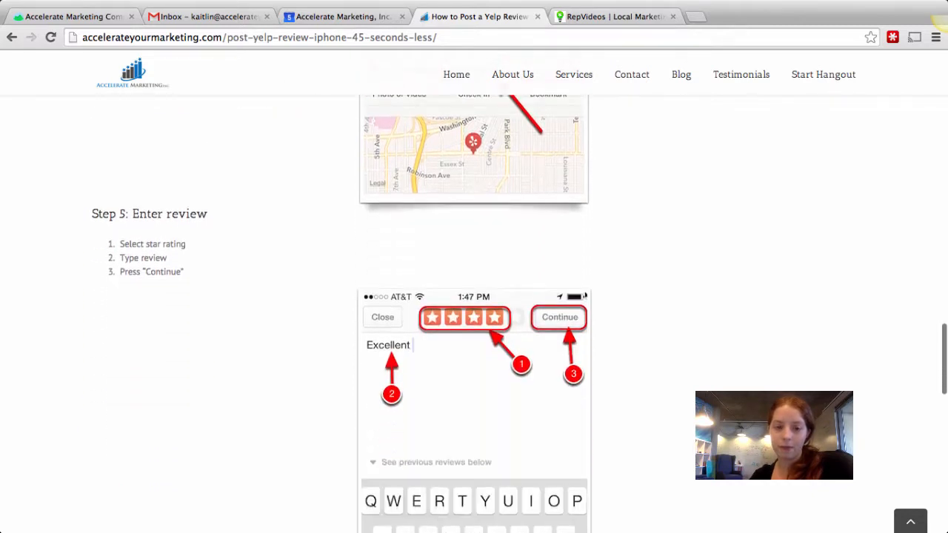
scroll(down, 3)
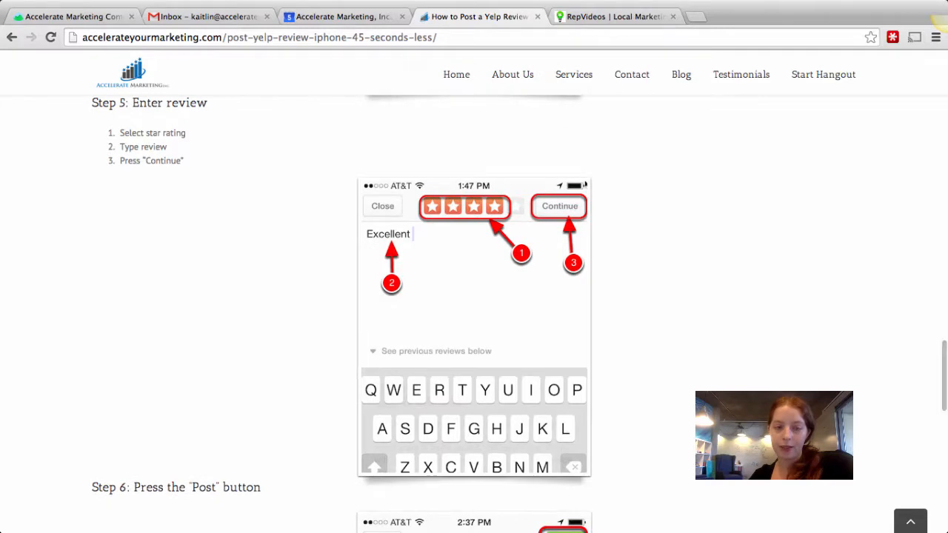
mouse_move(619, 288)
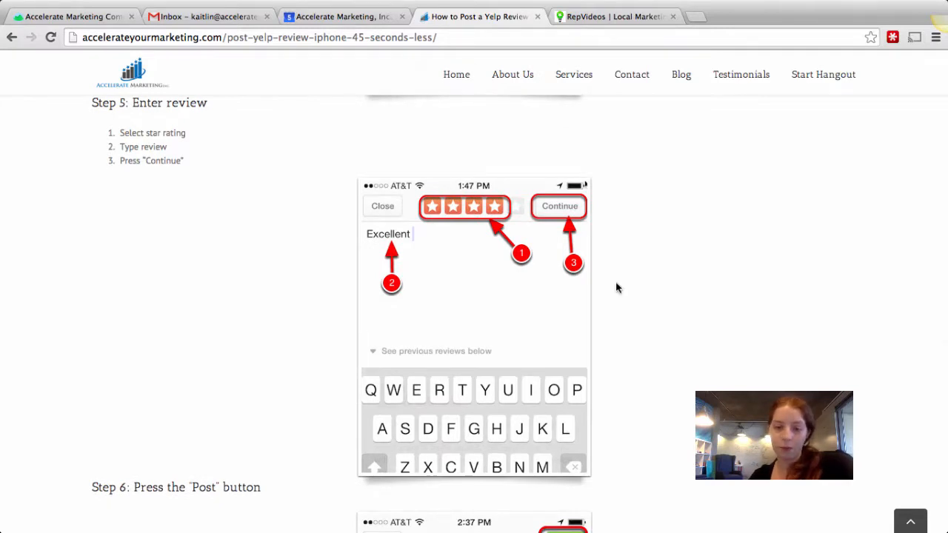
mouse_move(491, 220)
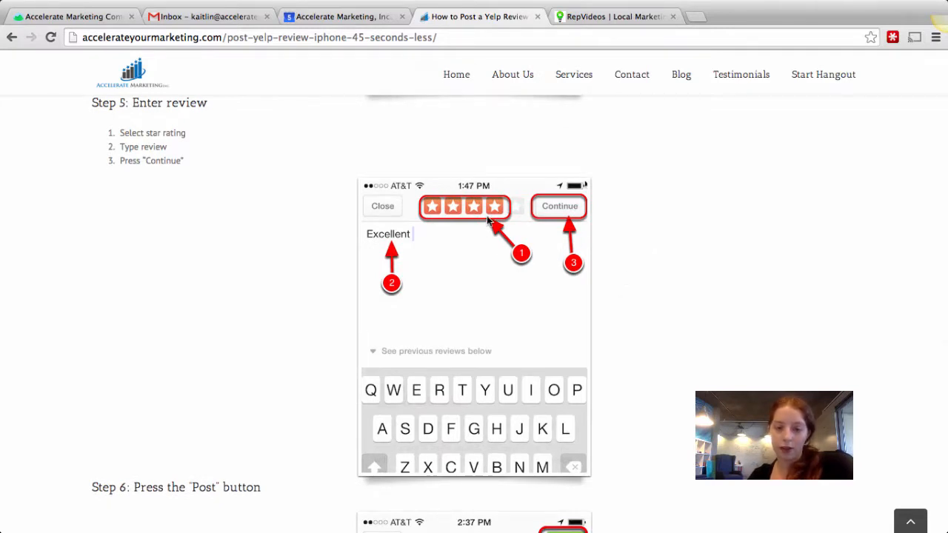
mouse_move(444, 280)
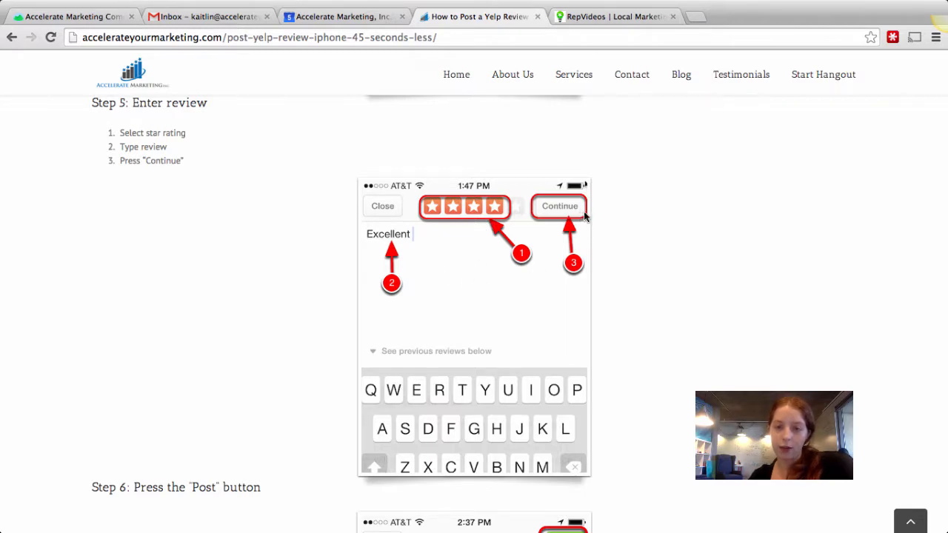
scroll(down, 3)
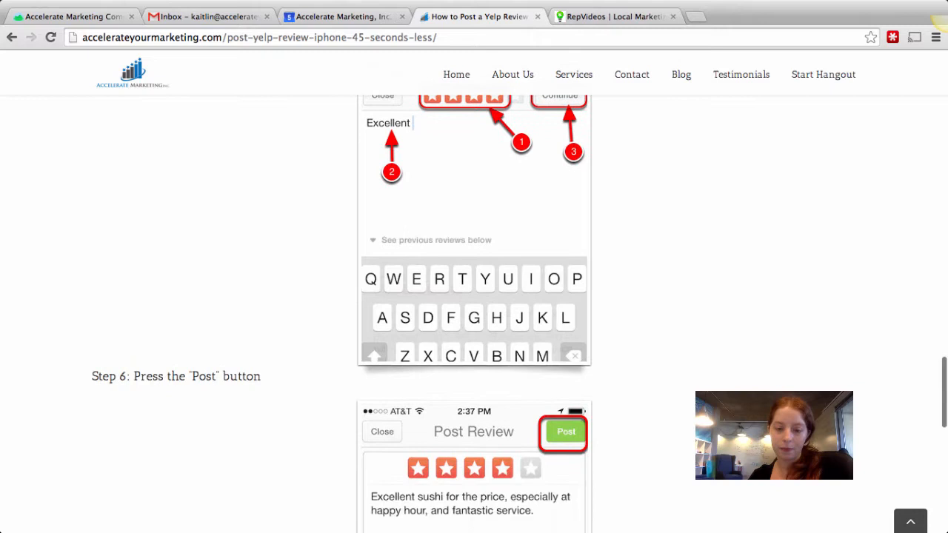
scroll(down, 3)
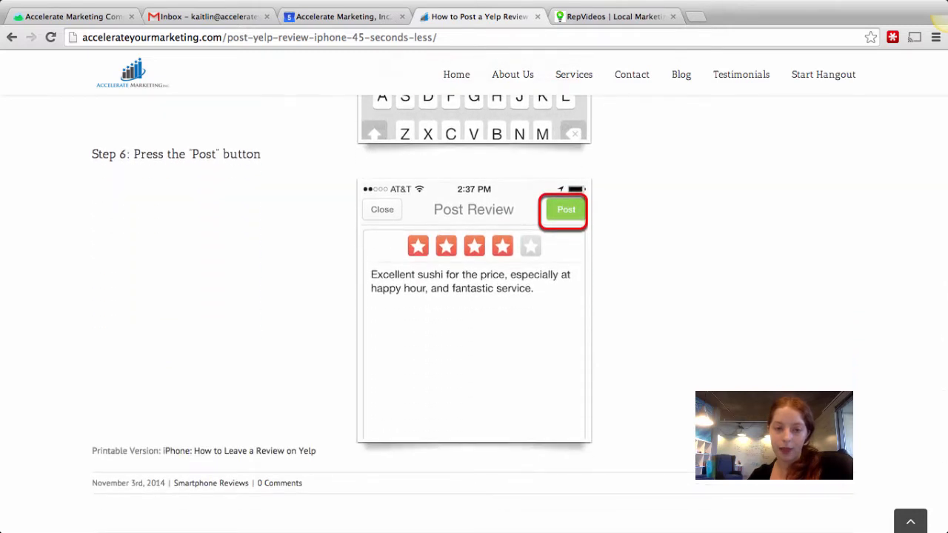
mouse_move(640, 215)
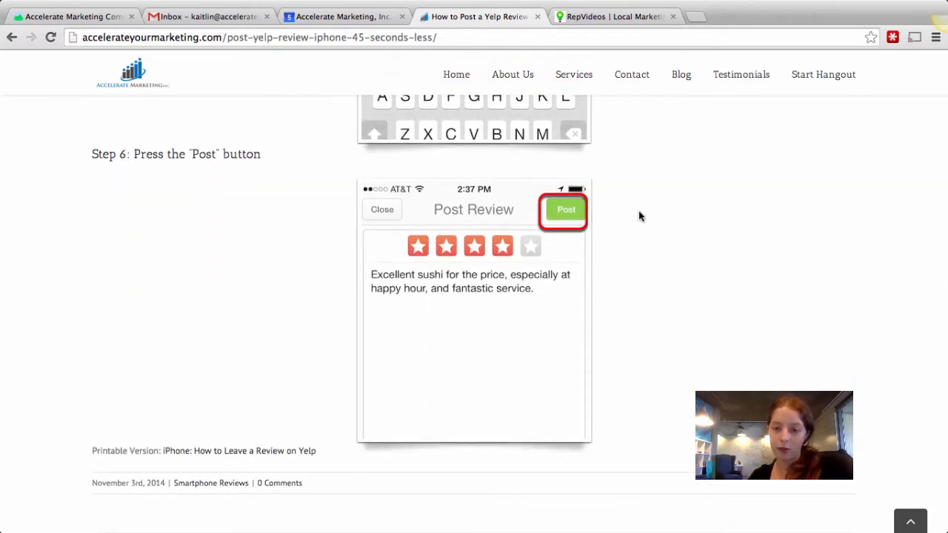
mouse_move(661, 217)
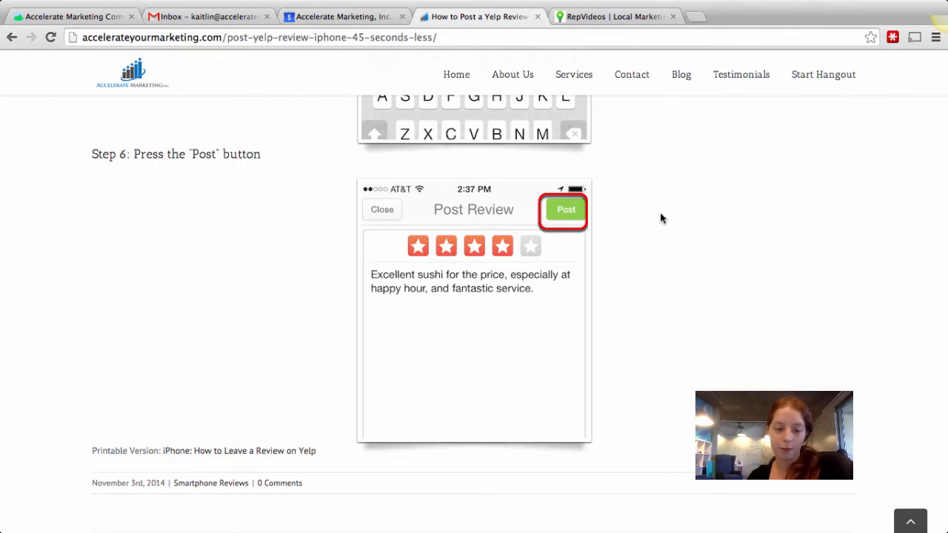
mouse_move(656, 195)
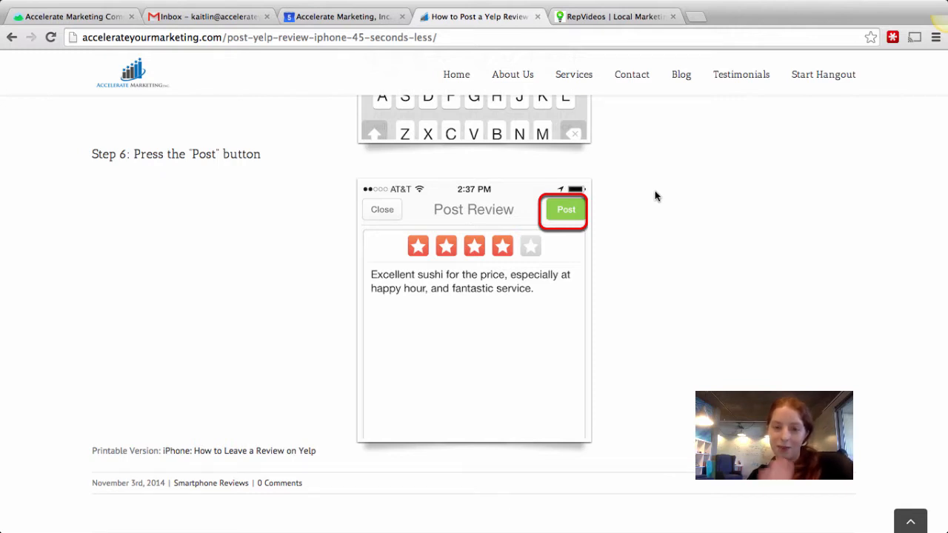